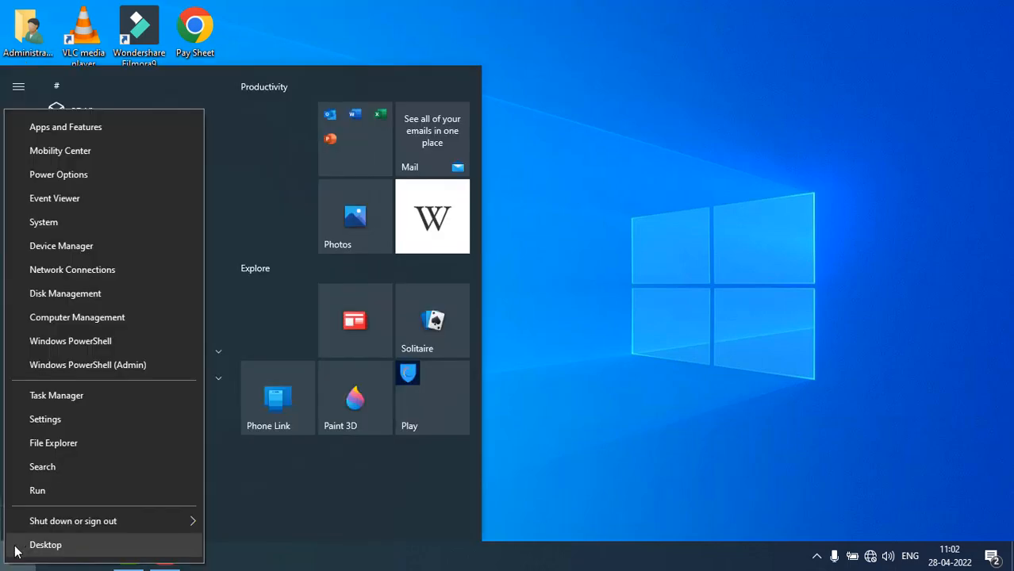
# Step: Launch Task Manager from the Start button's quick-link menu
pyautogui.click(45, 544)
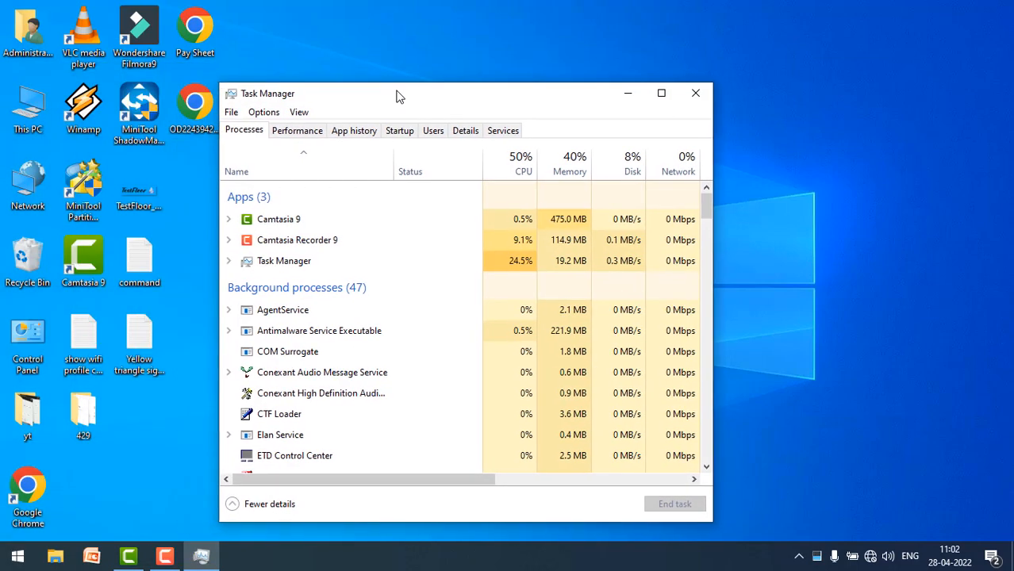
# Step: On the Details tab, select CamtasiaStudio.exe and open its context menu
pyautogui.click(466, 130)
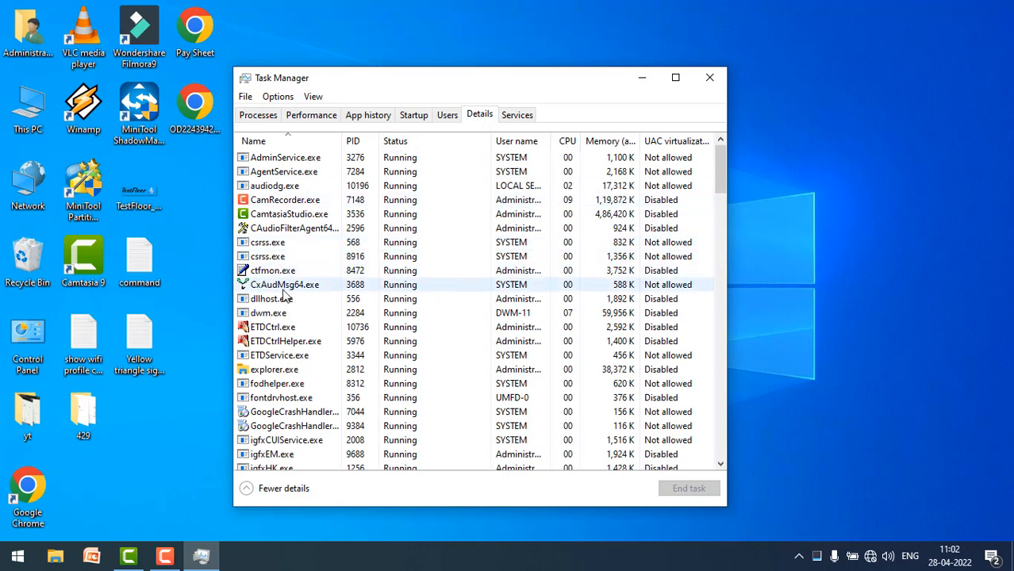
pyautogui.click(288, 215)
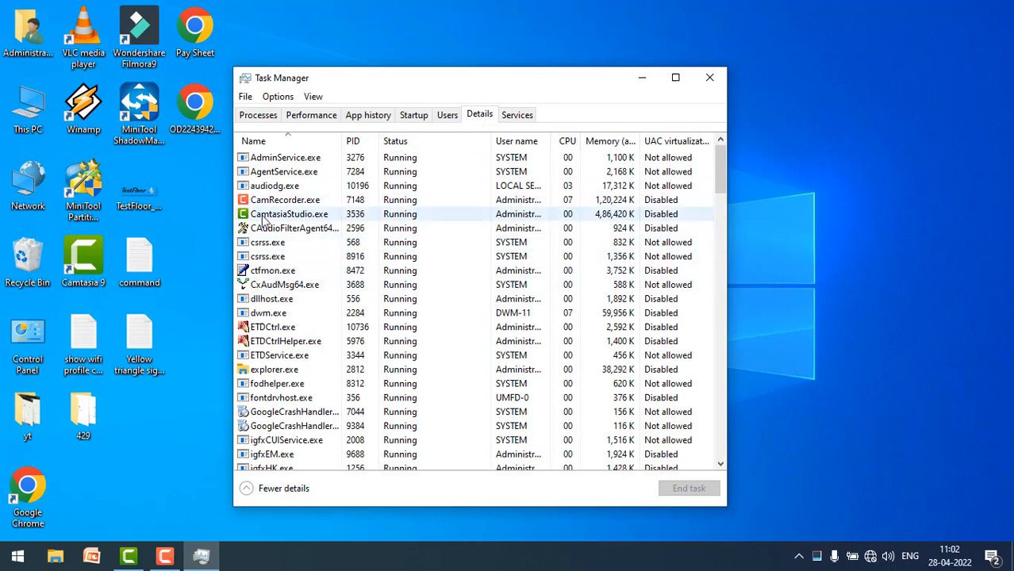
pyautogui.rightClick(288, 215)
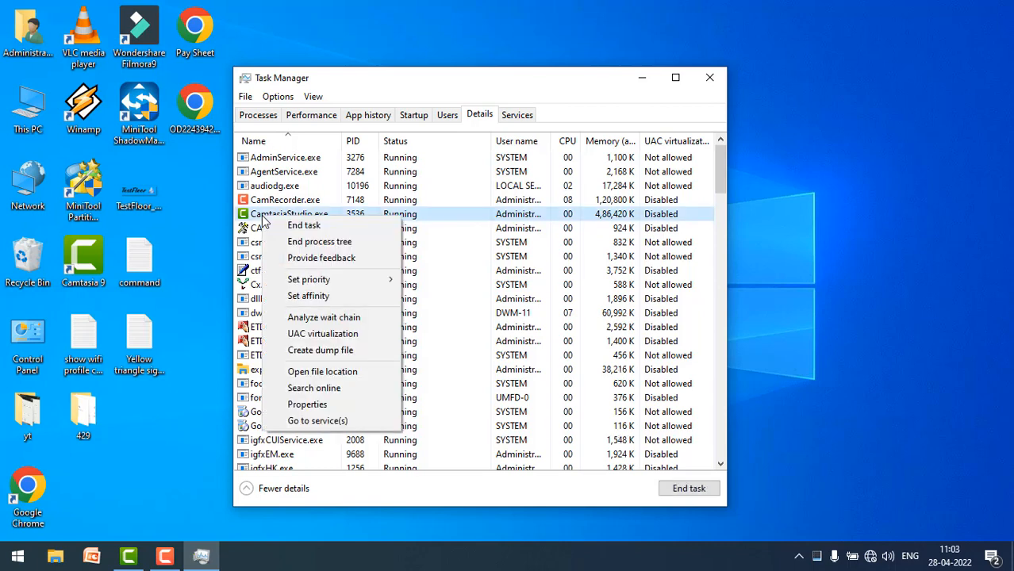
pyautogui.moveTo(308, 296)
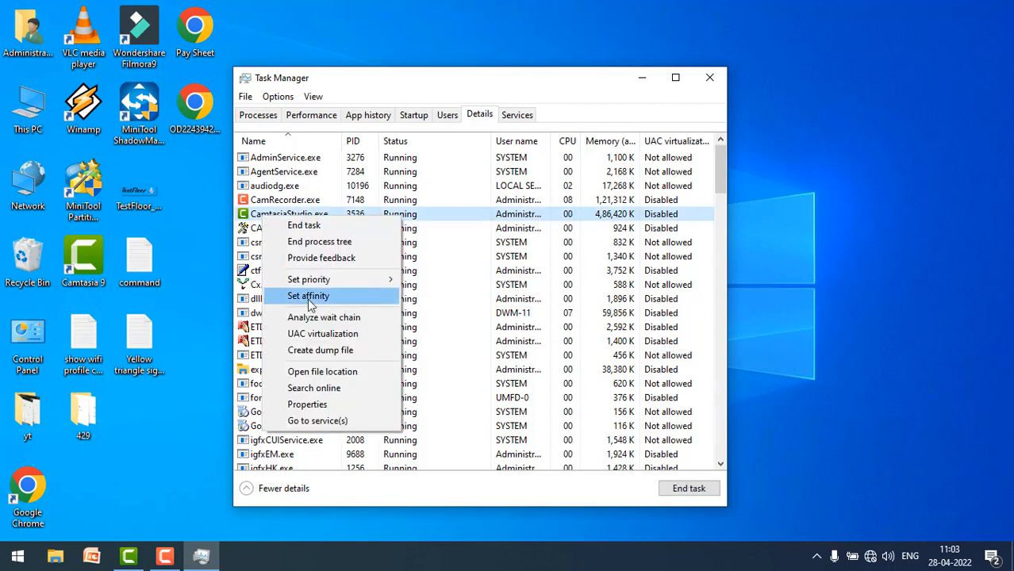
# Step: Set CamtasiaStudio.exe's processor affinity to CPU 0 only, clearing all other processors
pyautogui.click(308, 296)
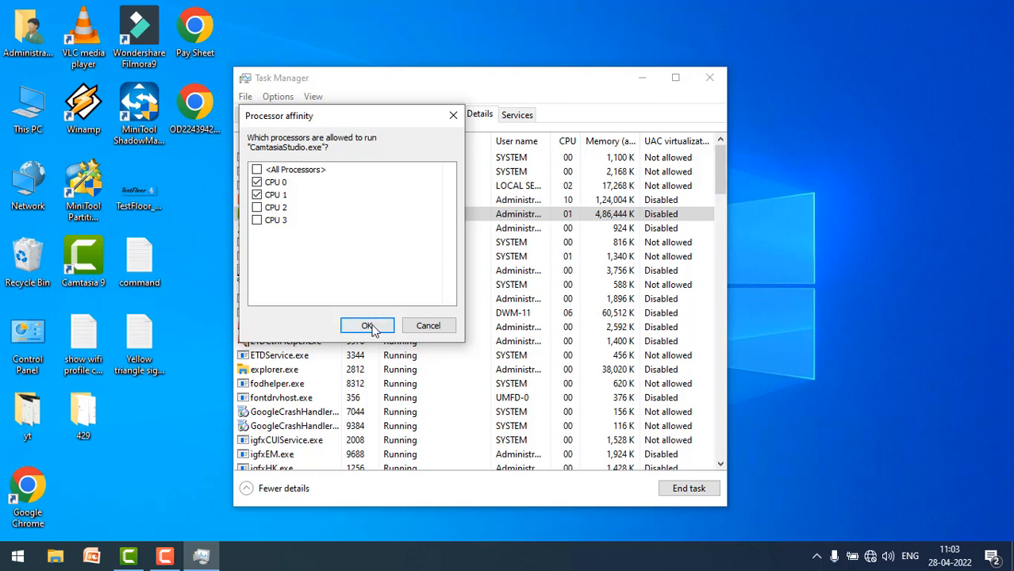
pyautogui.click(257, 169)
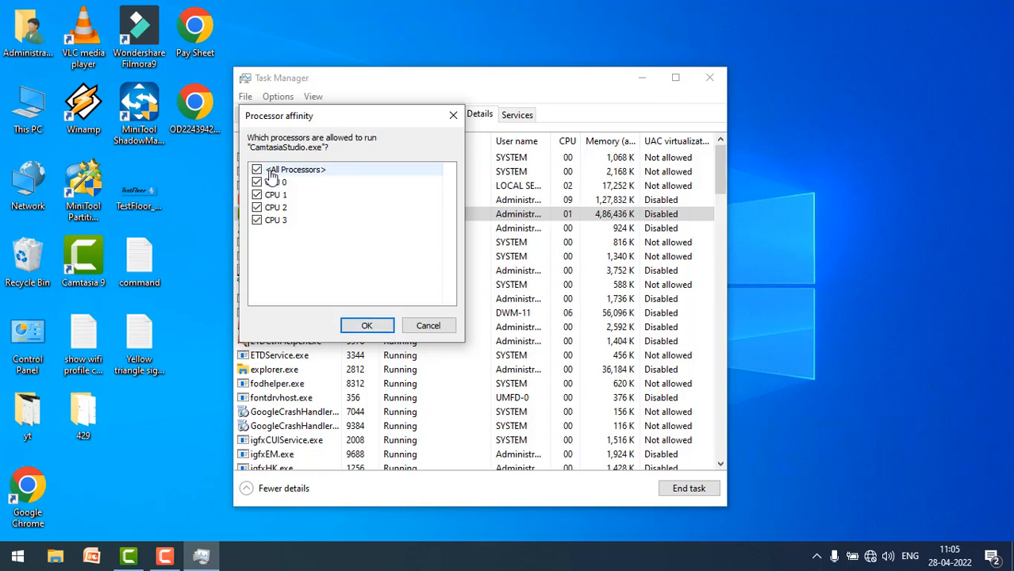
pyautogui.click(257, 169)
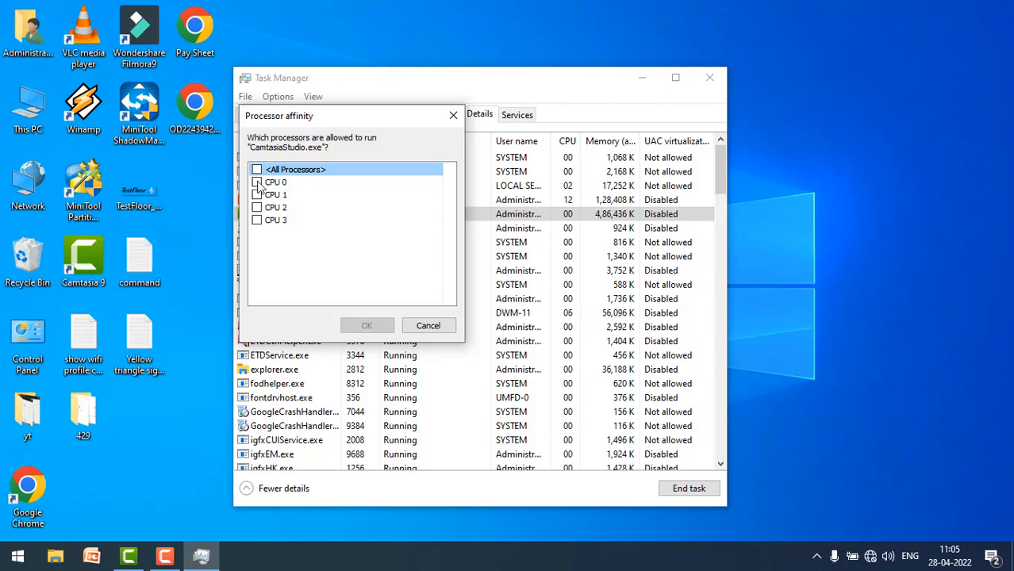
pyautogui.click(257, 181)
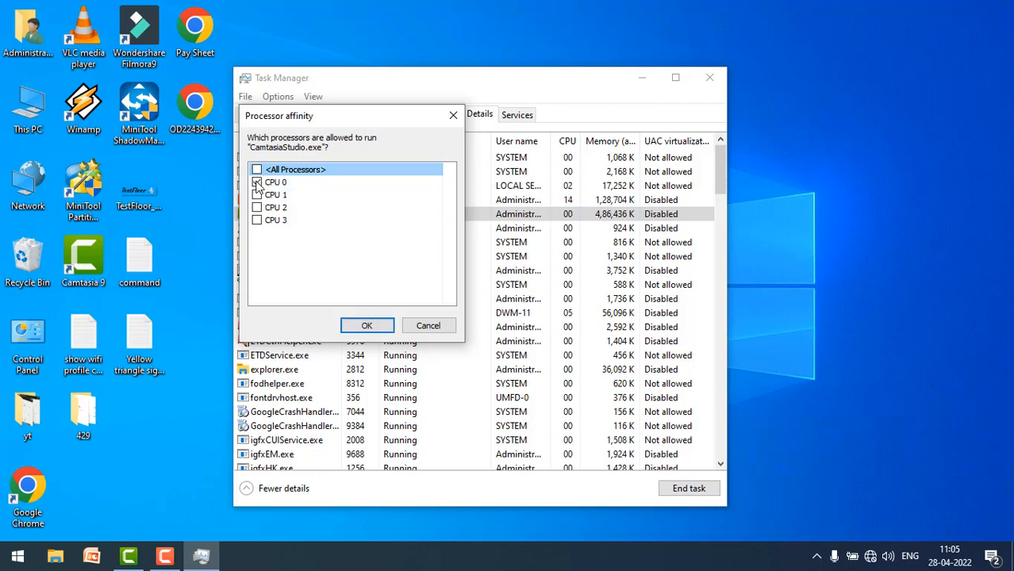